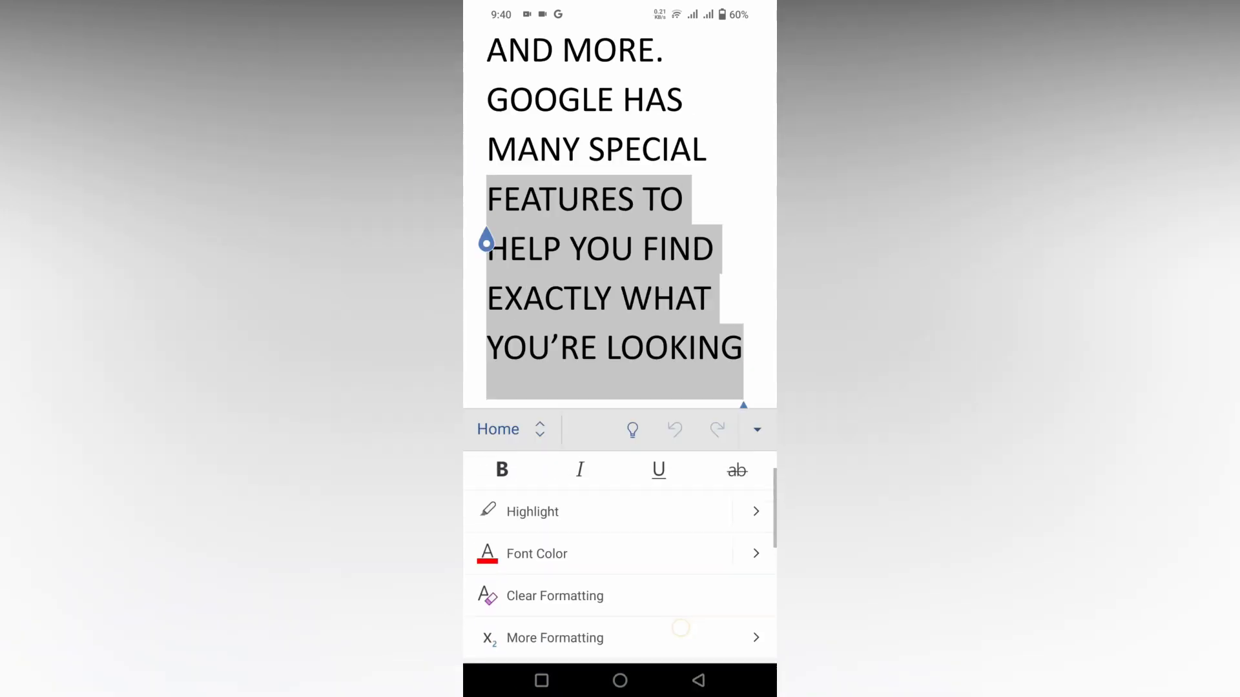
Reveal More Formatting options for the selected uppercase paragraph about Google's features
{"action": "left_click", "coordinate": [556, 638]}
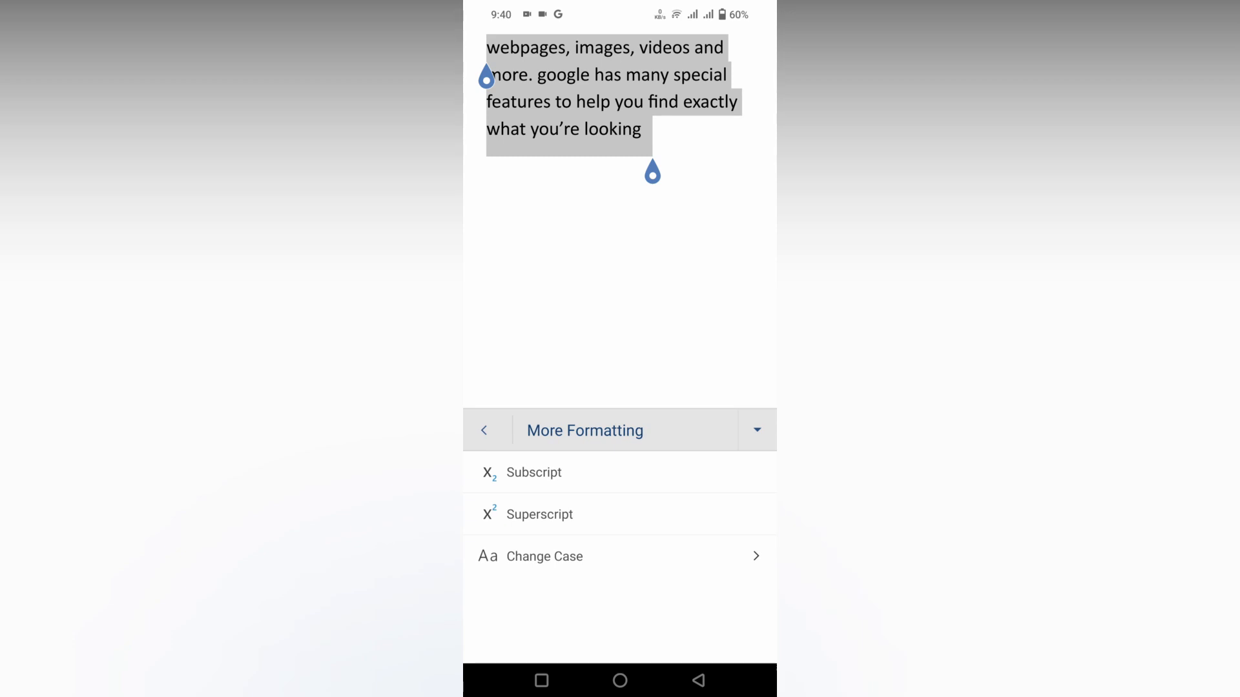